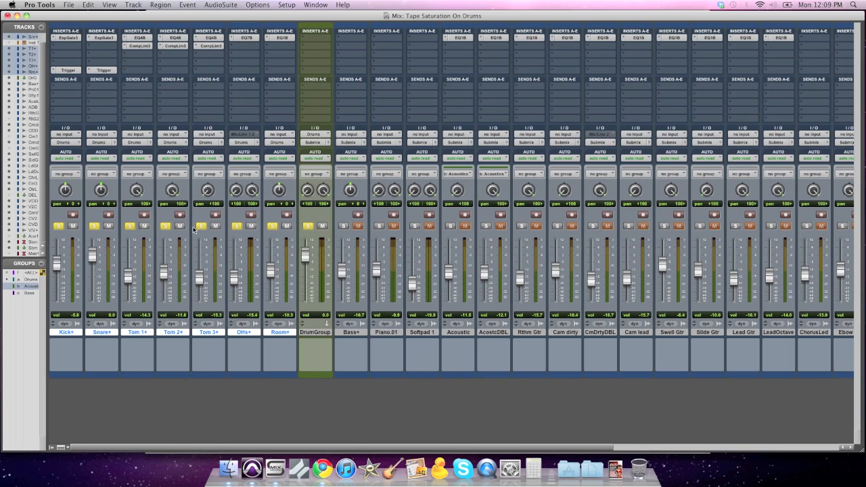
mouse_move(315, 215)
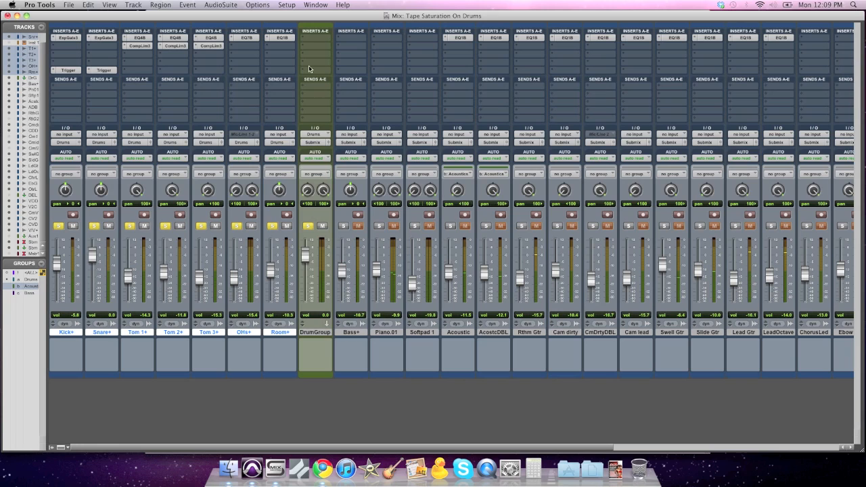
Step: Insert McDSP Analog Channel 2 on the DrumGroup bus and open its plug-in window
click(315, 37)
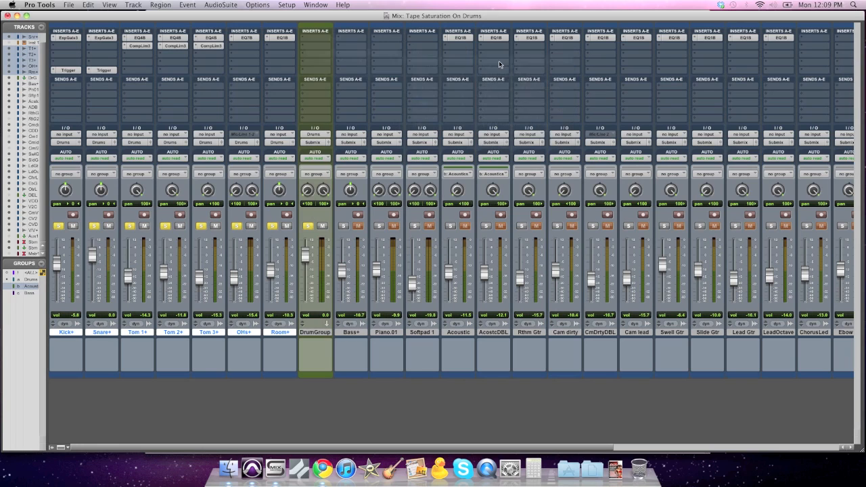
click(314, 37)
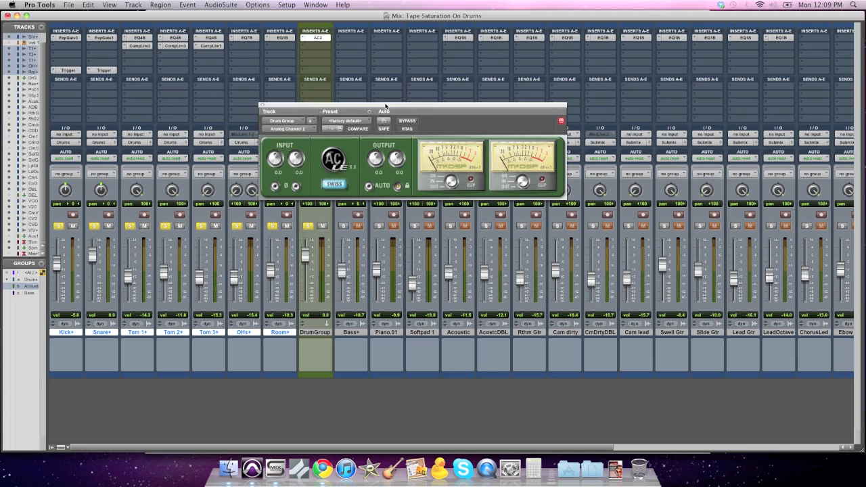
mouse_move(284, 138)
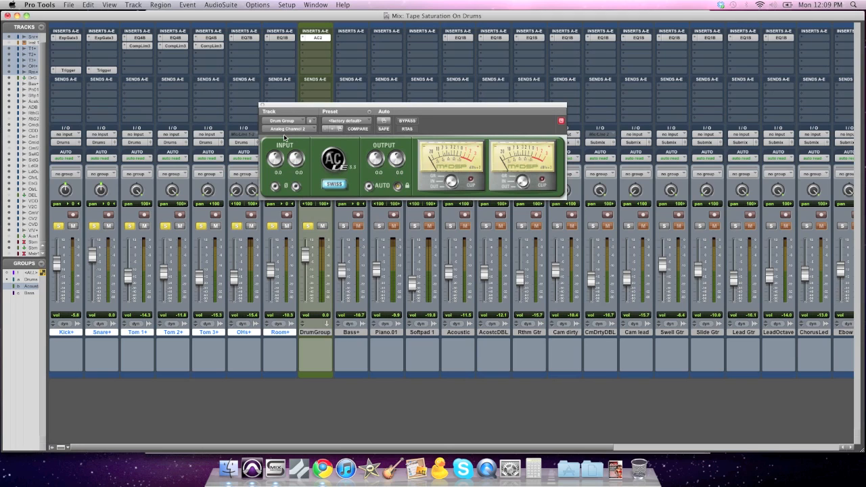
mouse_move(304, 109)
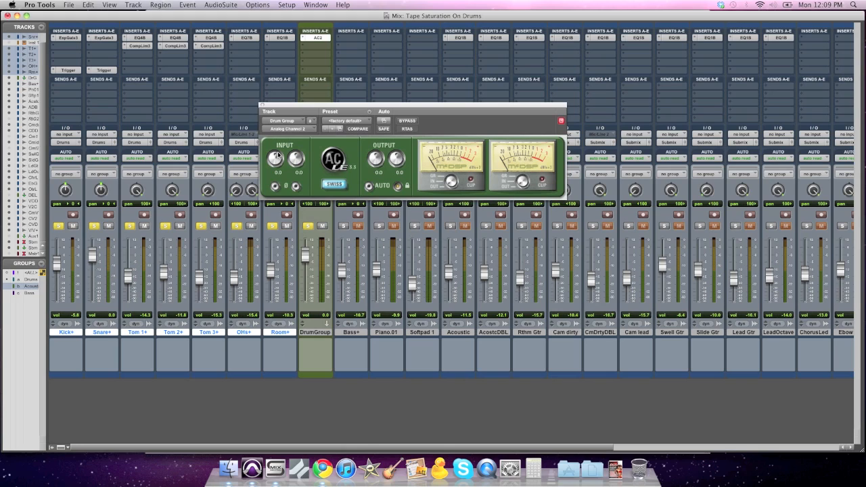
mouse_move(331, 174)
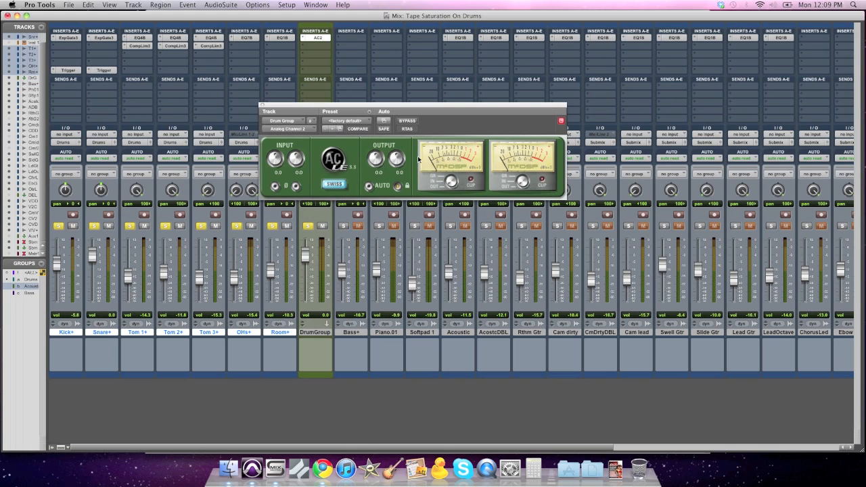
mouse_move(452, 150)
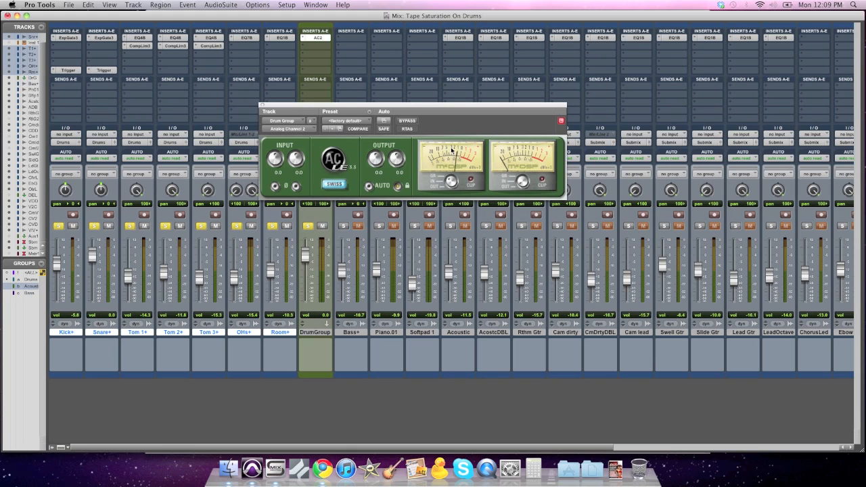
click(357, 129)
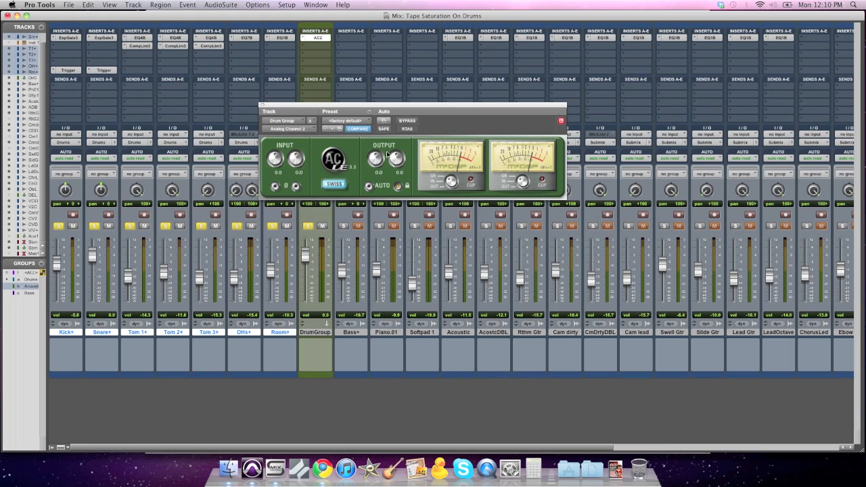
mouse_move(452, 151)
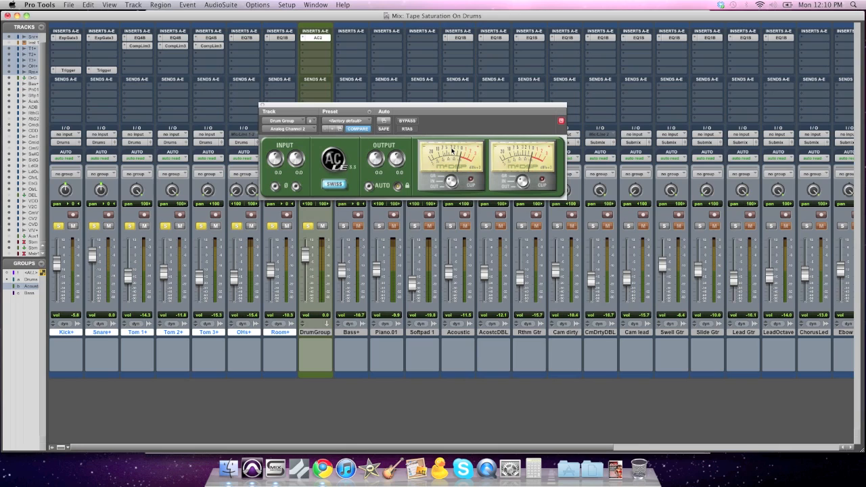
mouse_move(322, 153)
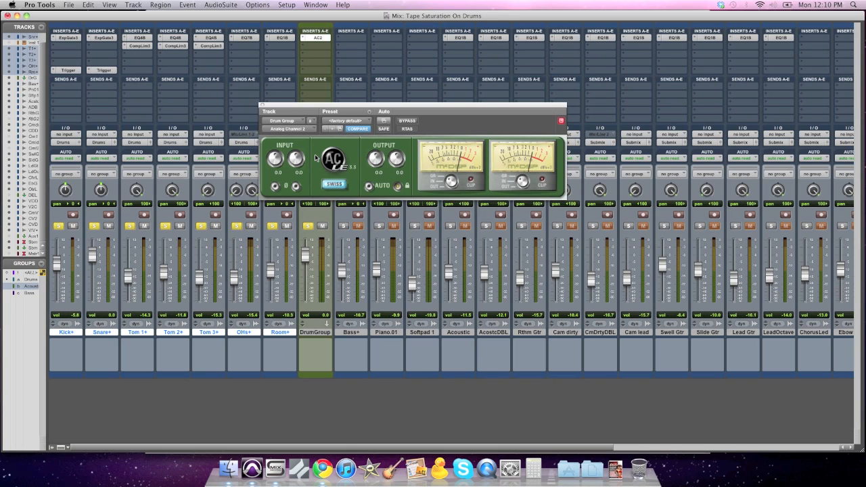
mouse_move(305, 152)
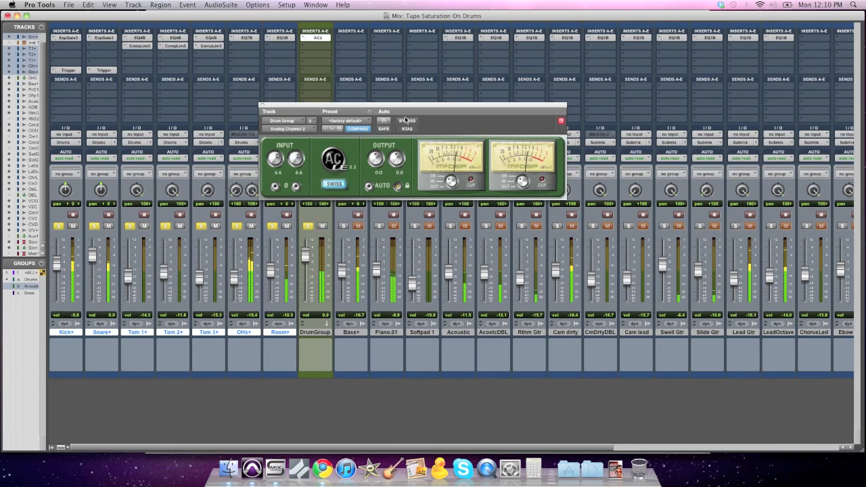
Step: A/B the drums twice with AC2 saturation bypassed and active, leaving it engaged
click(406, 121)
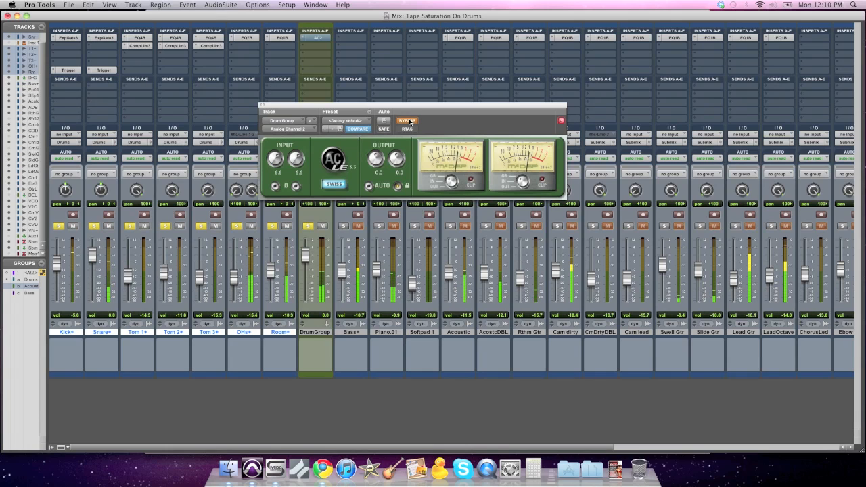
mouse_move(407, 121)
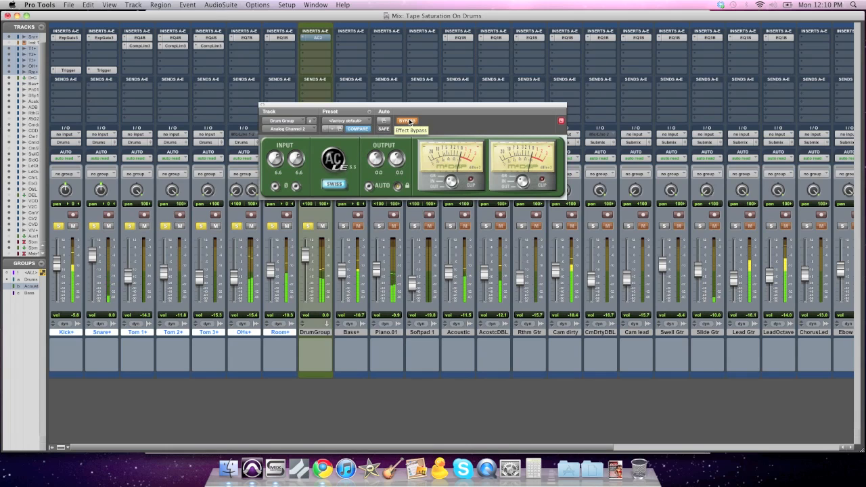
click(406, 121)
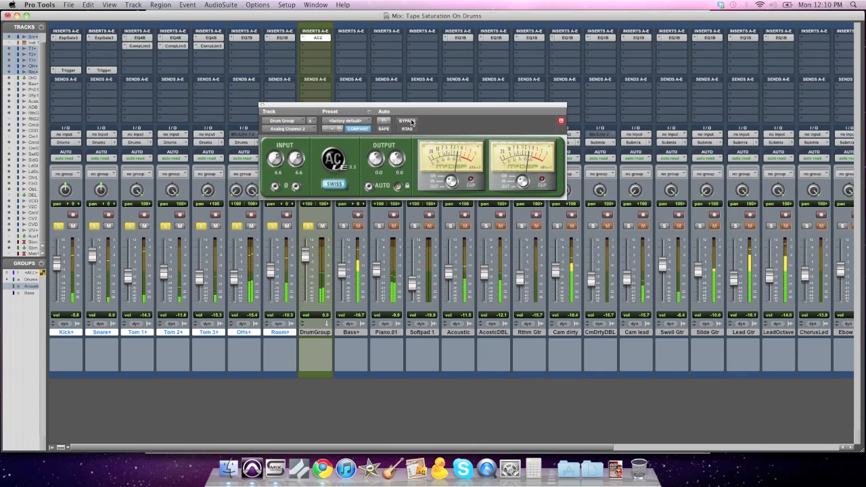
mouse_move(407, 121)
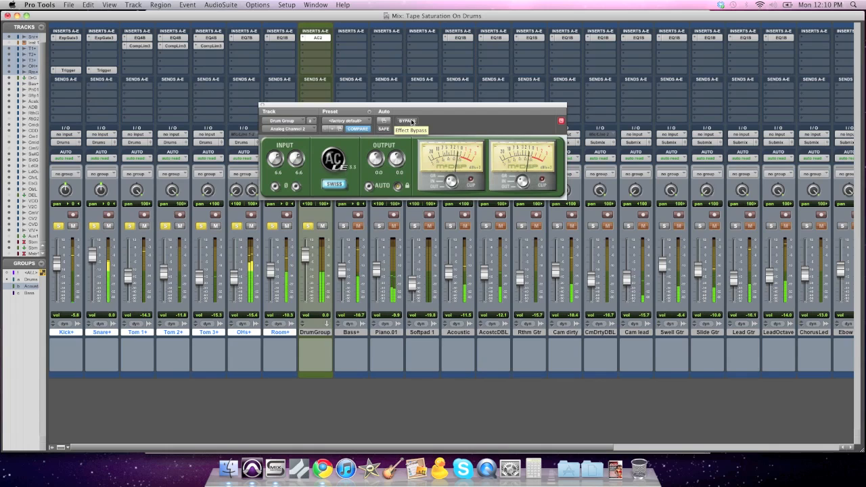
click(406, 121)
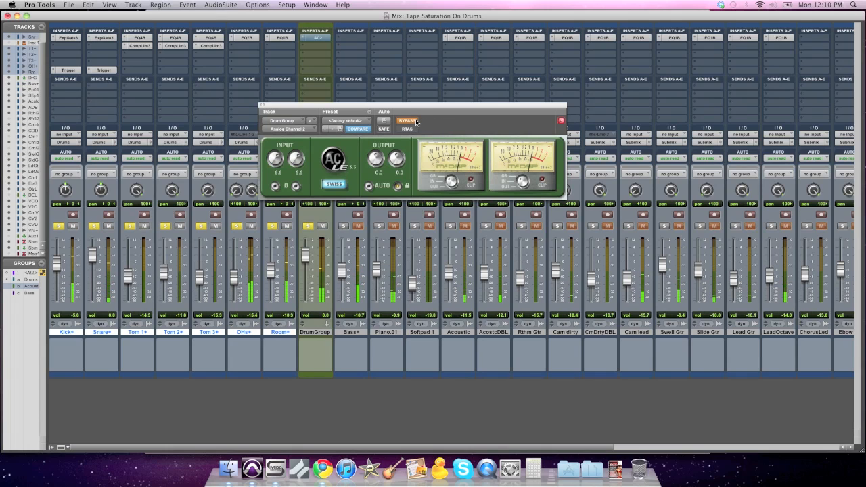
click(406, 121)
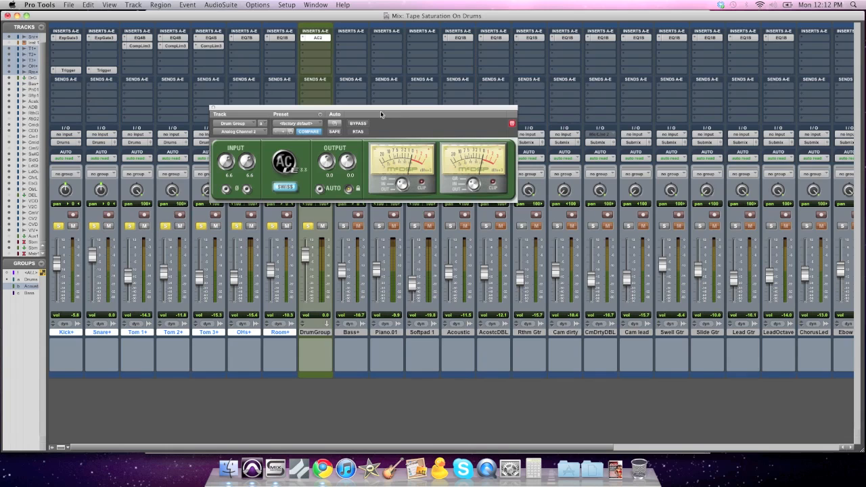
click(357, 123)
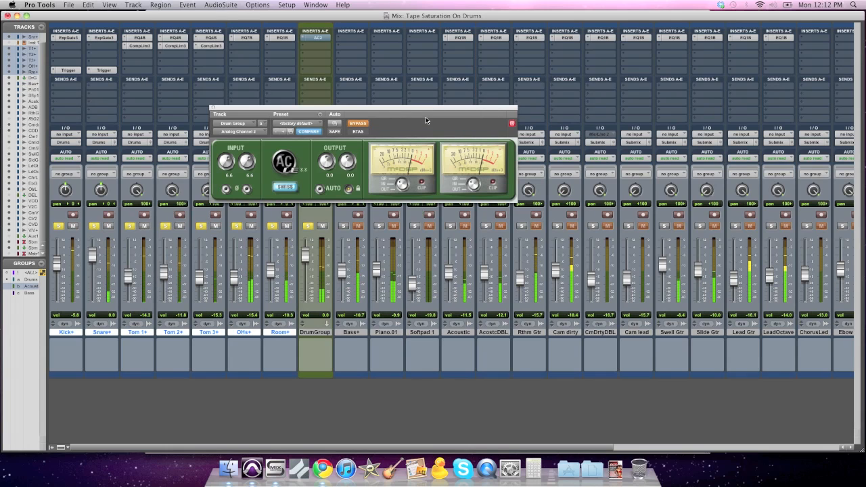
click(358, 123)
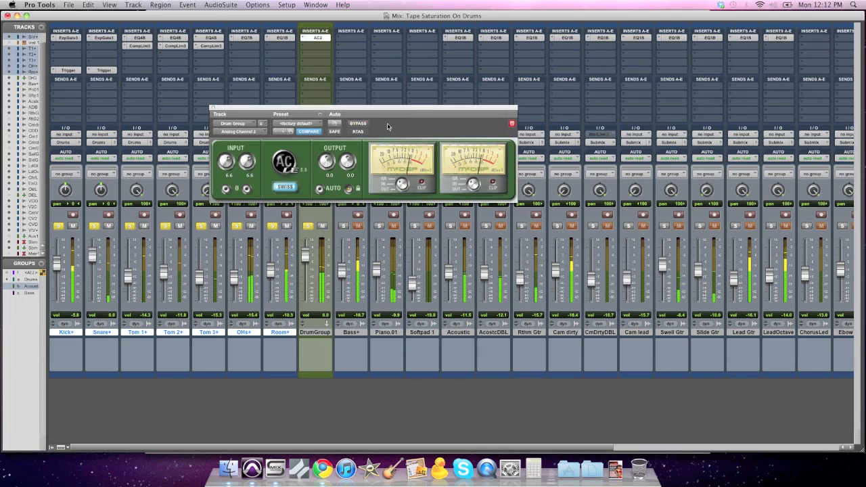
mouse_move(436, 127)
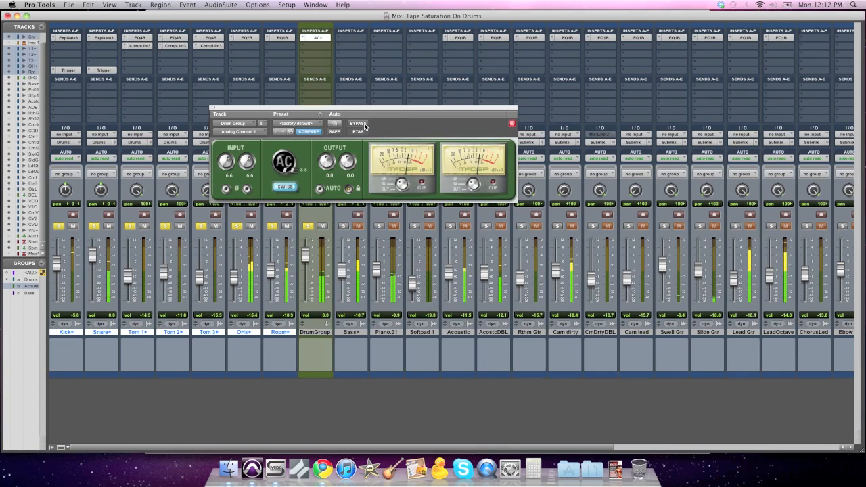
click(358, 123)
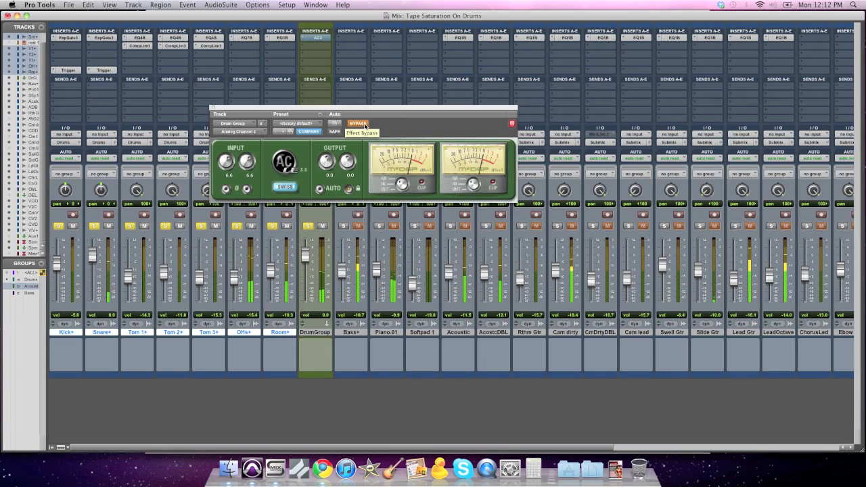
click(357, 123)
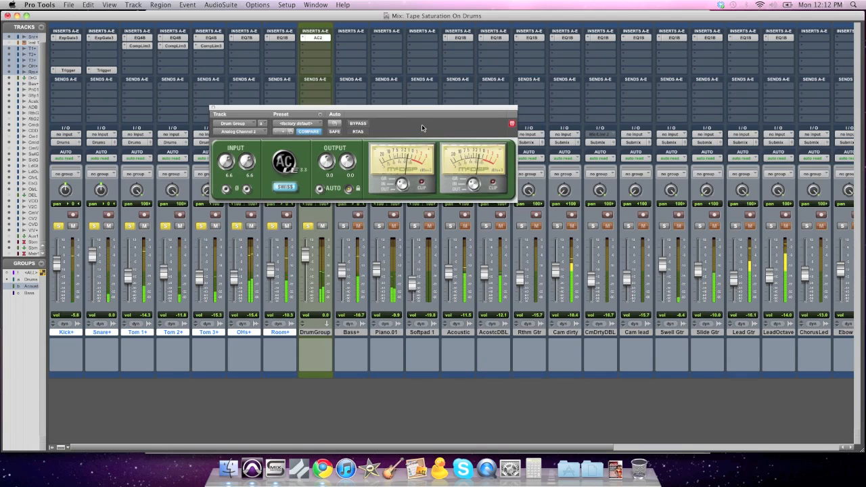